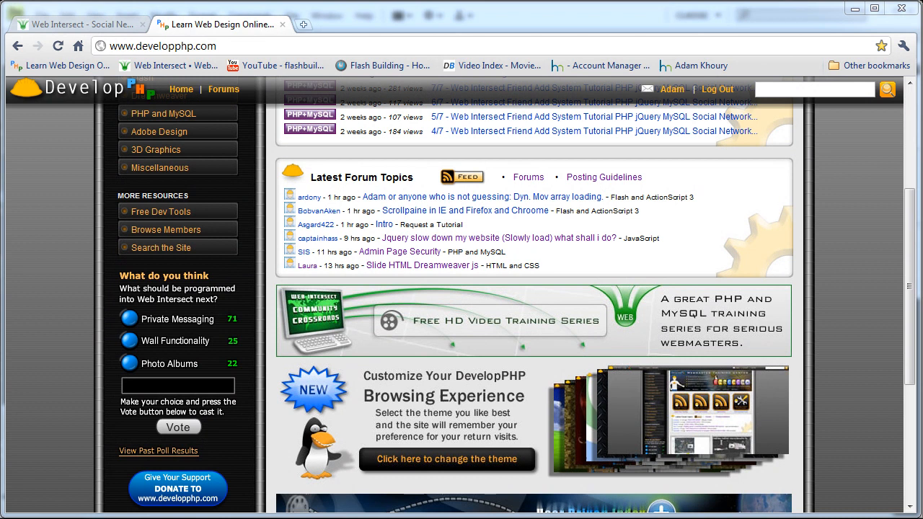
pyautogui.moveTo(781, 415)
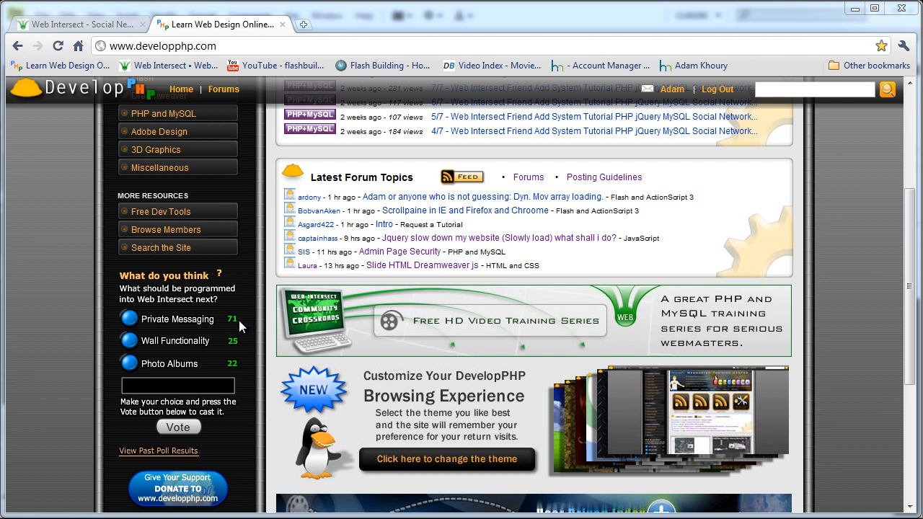
pyautogui.moveTo(243, 368)
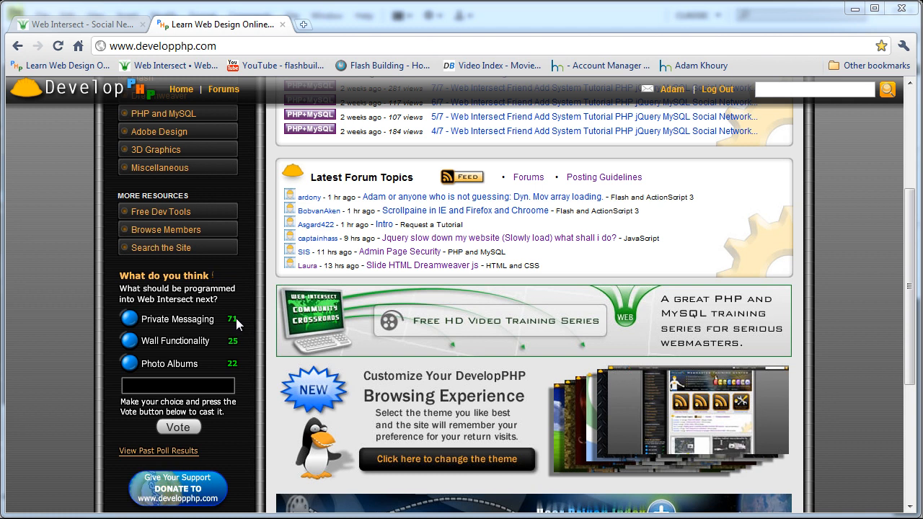
pyautogui.moveTo(280, 199)
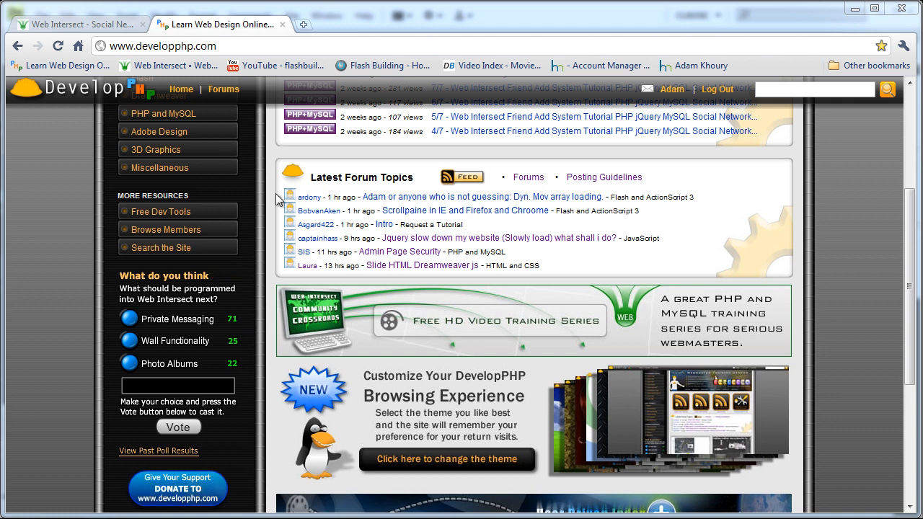
# Step: Switch to the Web Intersect site and review its Profile | Account | Log Out header
pyautogui.click(79, 23)
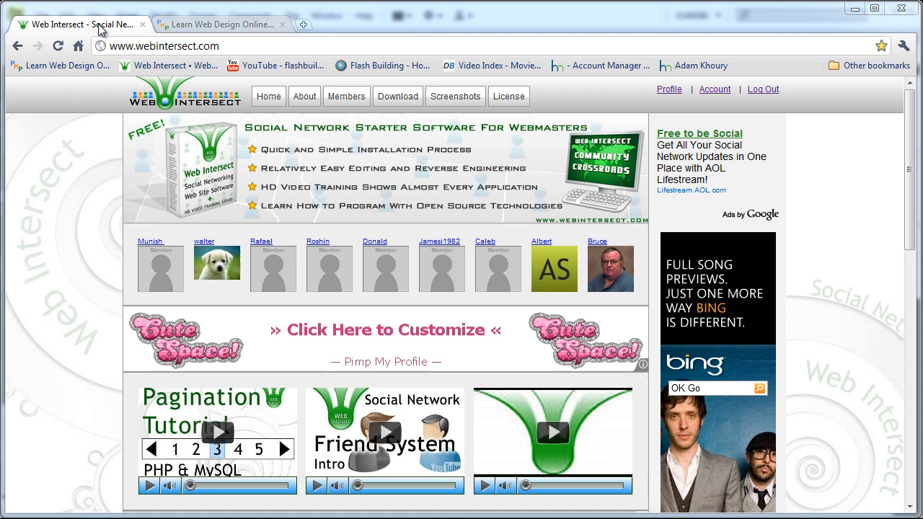
pyautogui.moveTo(828, 138)
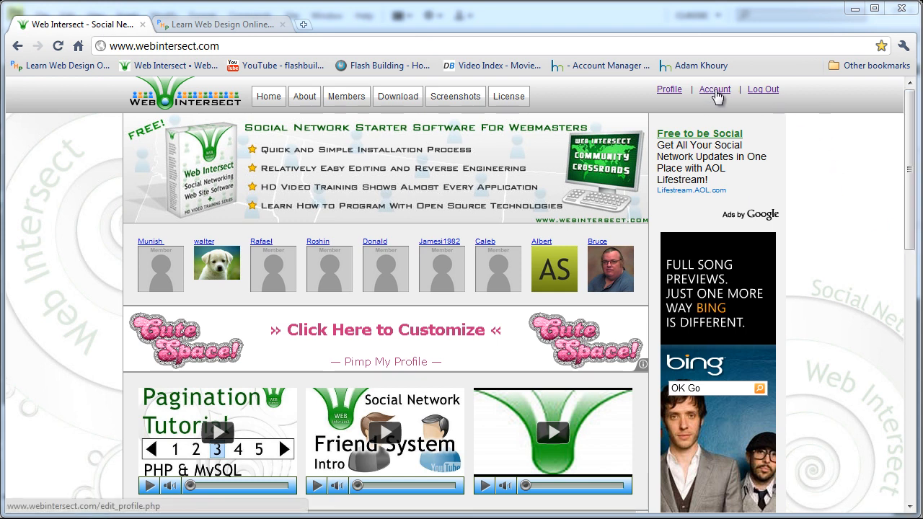
pyautogui.moveTo(820, 155)
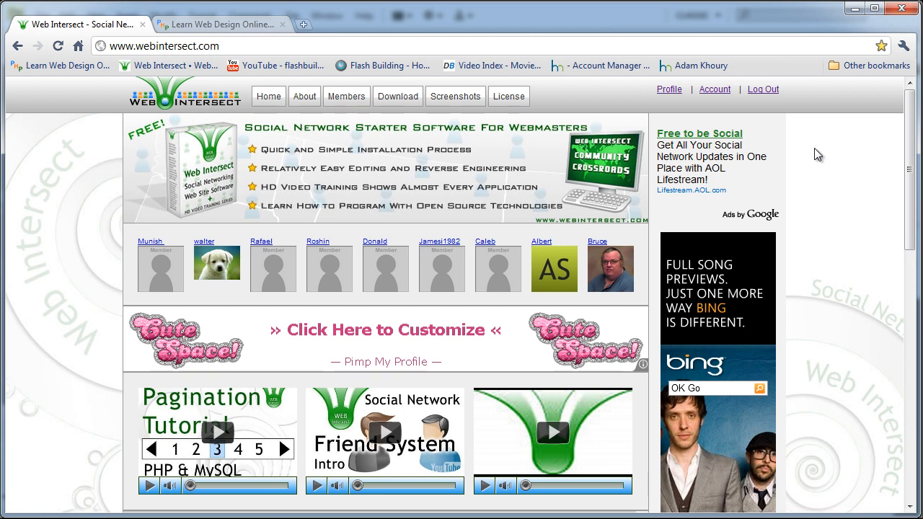
pyautogui.moveTo(808, 157)
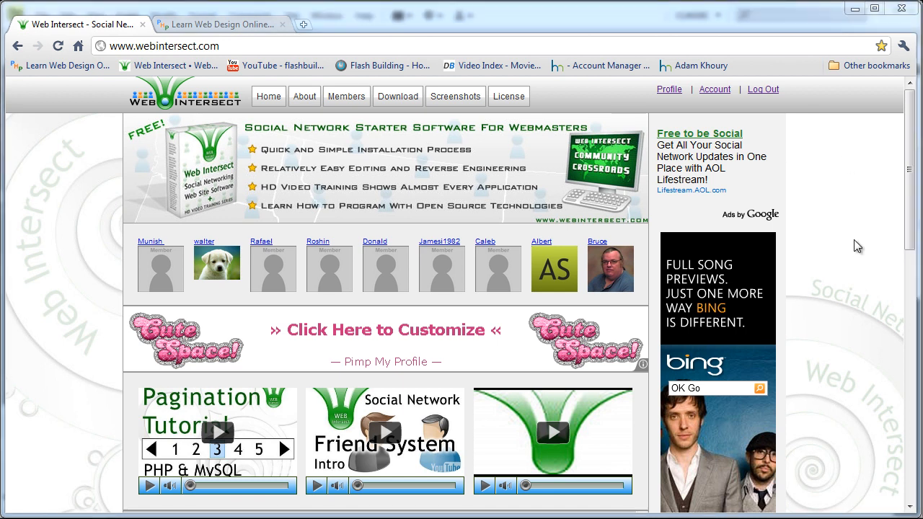
pyautogui.moveTo(843, 228)
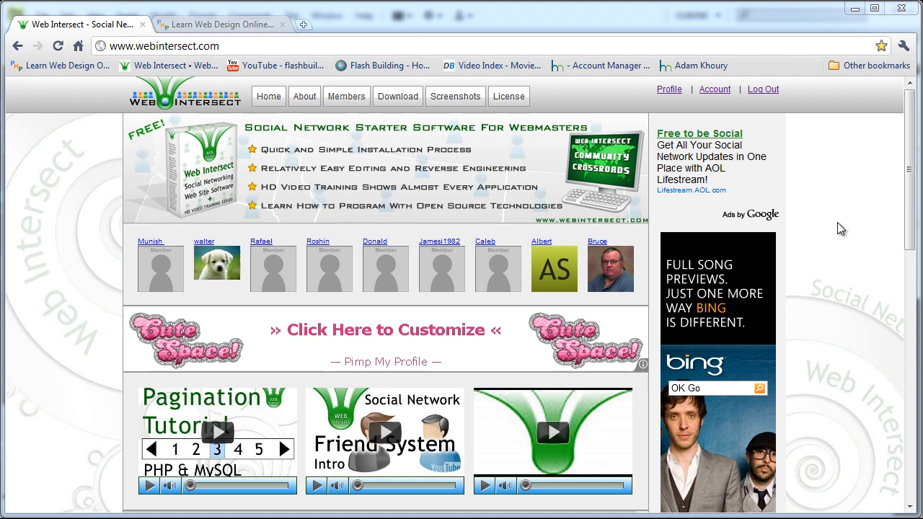
pyautogui.moveTo(851, 231)
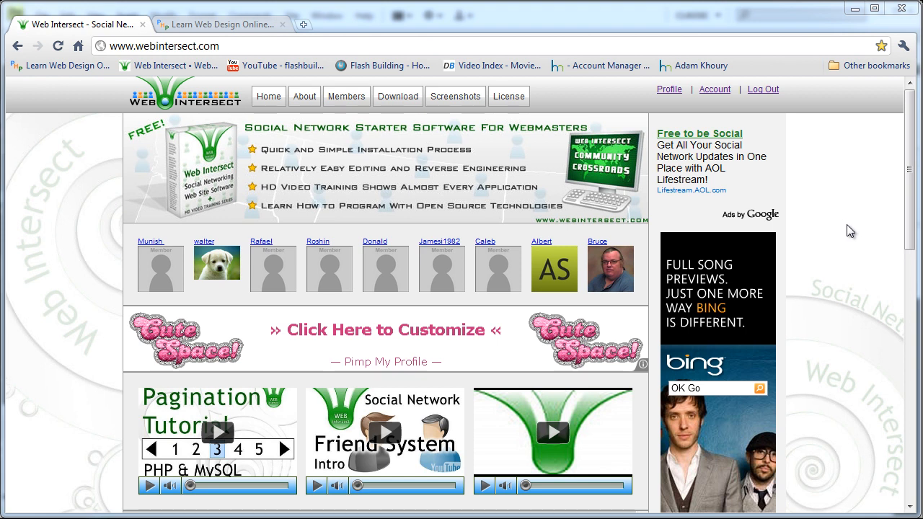
pyautogui.moveTo(833, 225)
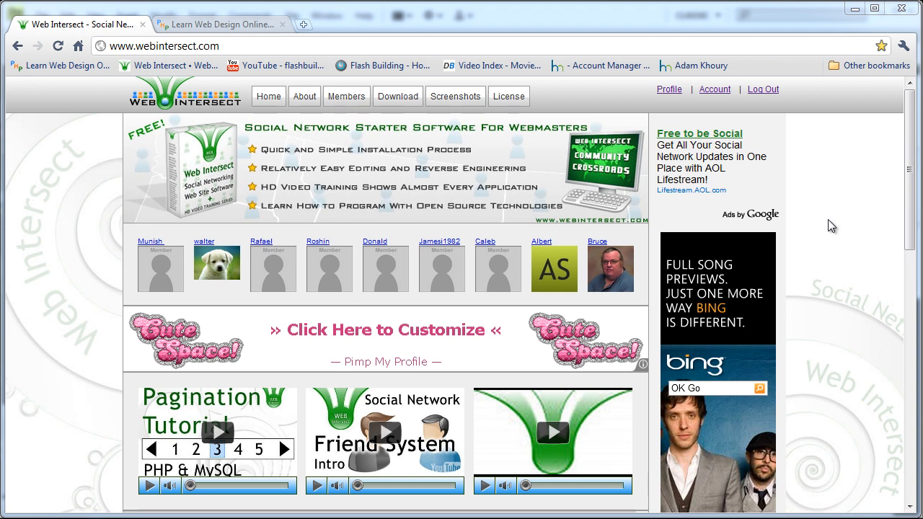
pyautogui.moveTo(837, 213)
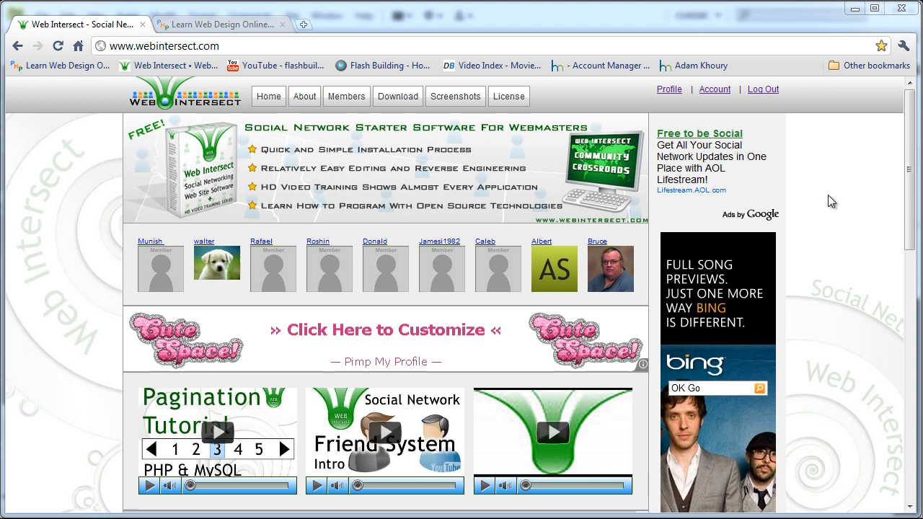
# Step: Search the DevelopPHP site for 'pure css' from its site search box
pyautogui.click(217, 23)
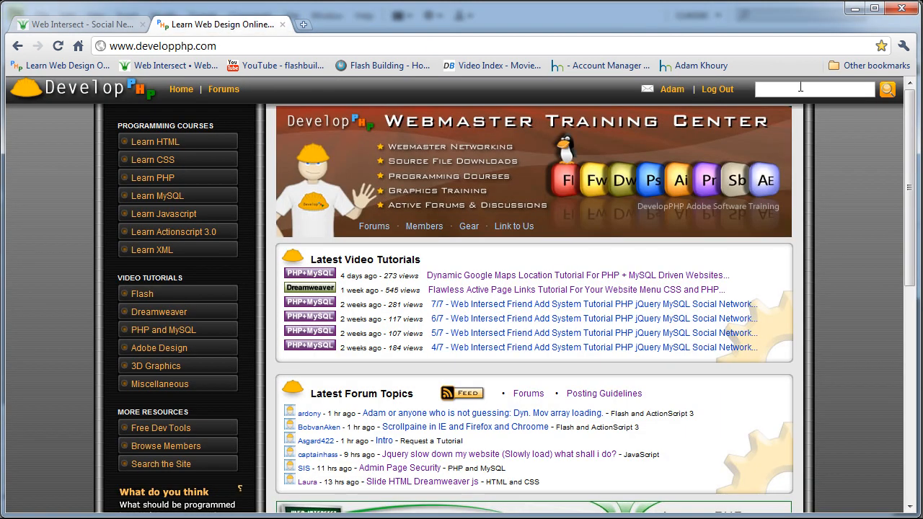
pyautogui.click(815, 89)
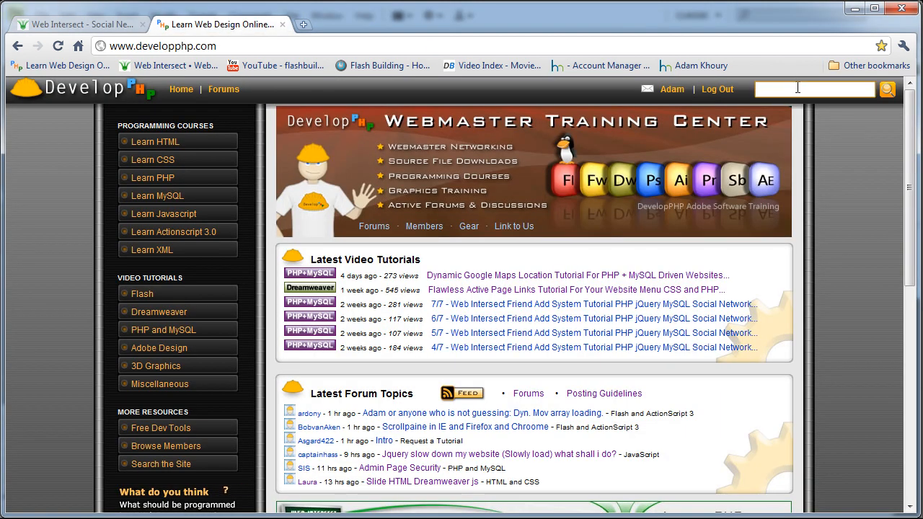
pyautogui.write('puree')
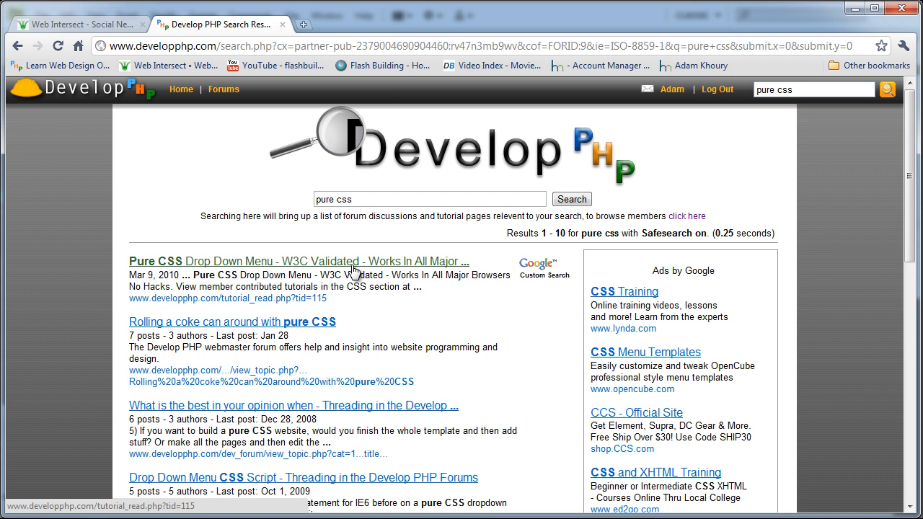
pyautogui.moveTo(441, 268)
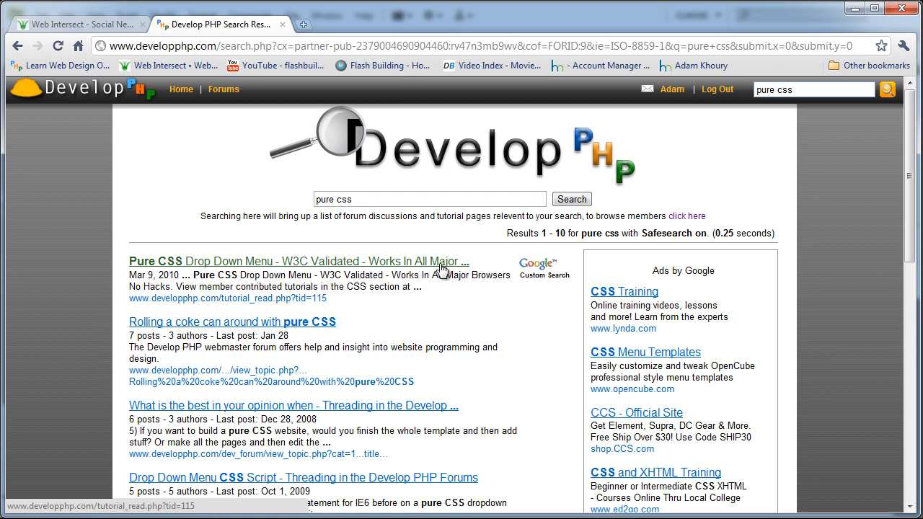
# Step: Open the Pure CSS Drop Down Menu tutorial and scroll through its HTML and CSS code listing
pyautogui.click(289, 261)
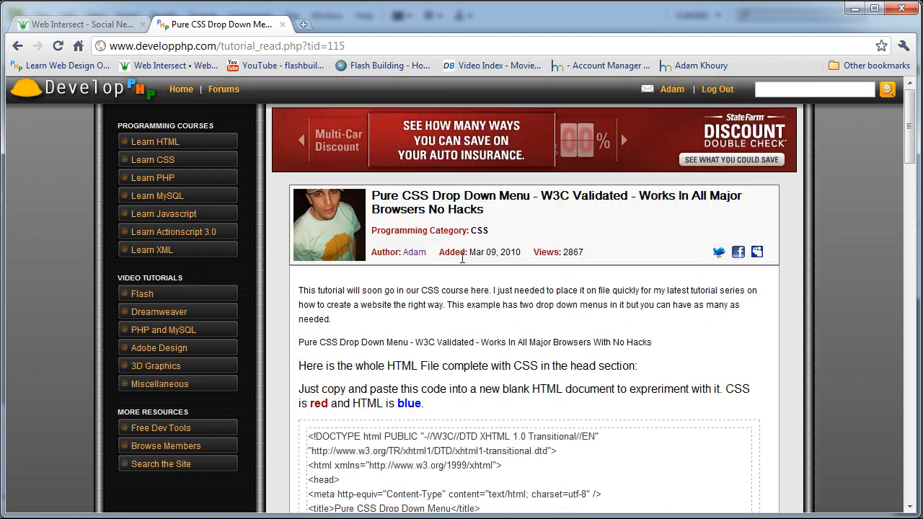
pyautogui.scroll(-3)
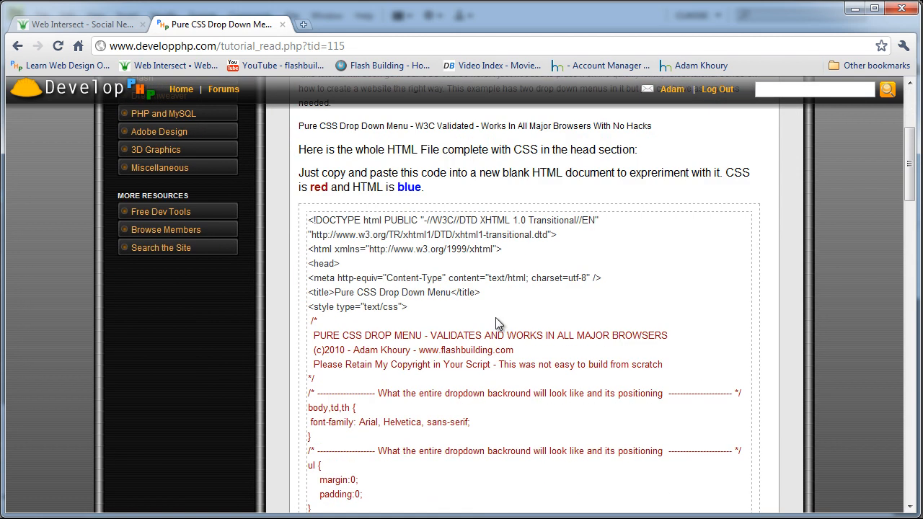
pyautogui.scroll(3)
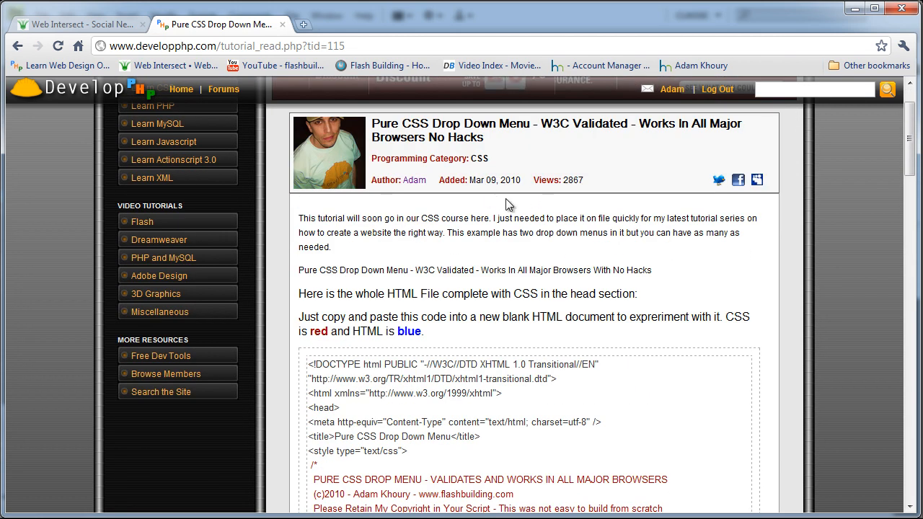
pyautogui.scroll(-3)
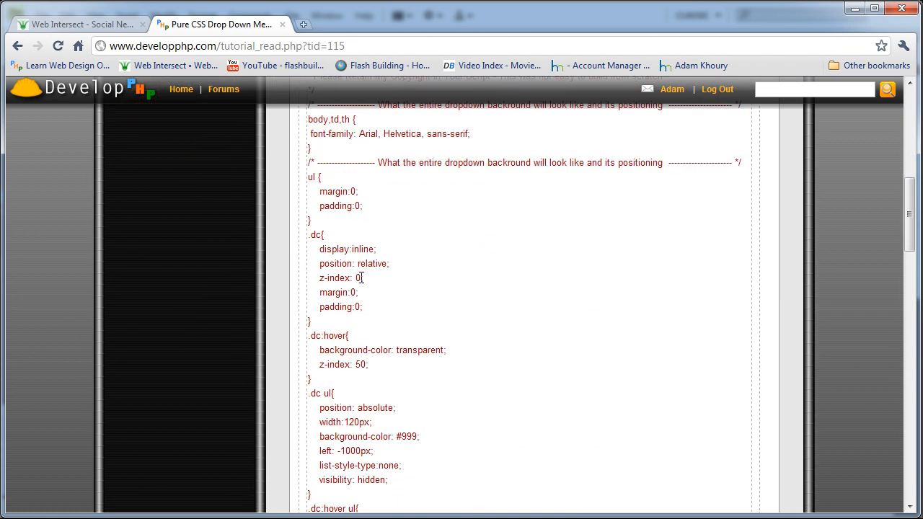
pyautogui.scroll(-3)
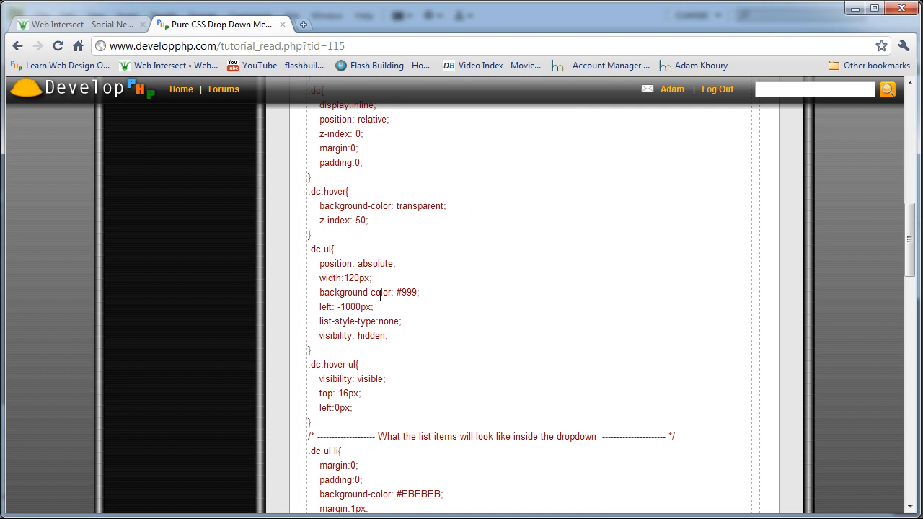
pyautogui.scroll(-3)
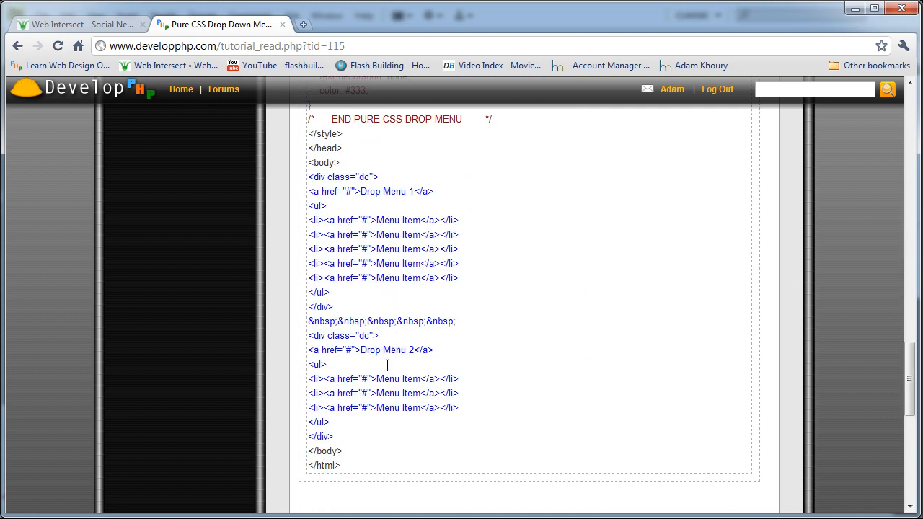
pyautogui.moveTo(317, 363); pyautogui.dragTo(331, 435)
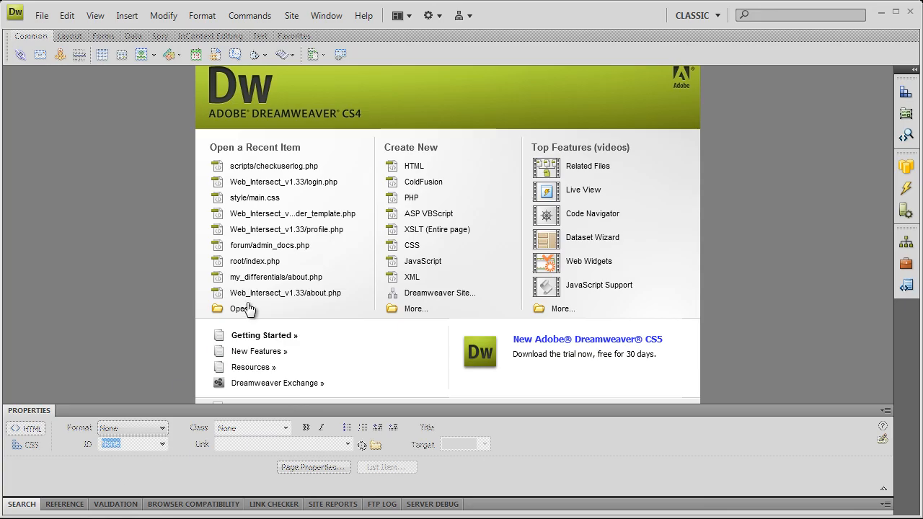
# Step: Open checkuserlog.php from the site's scripts folder
pyautogui.click(239, 309)
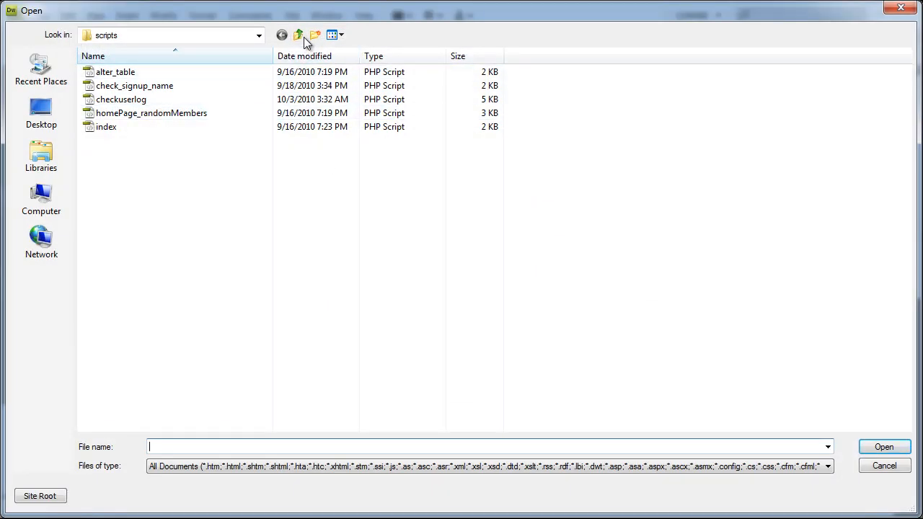
pyautogui.click(106, 127)
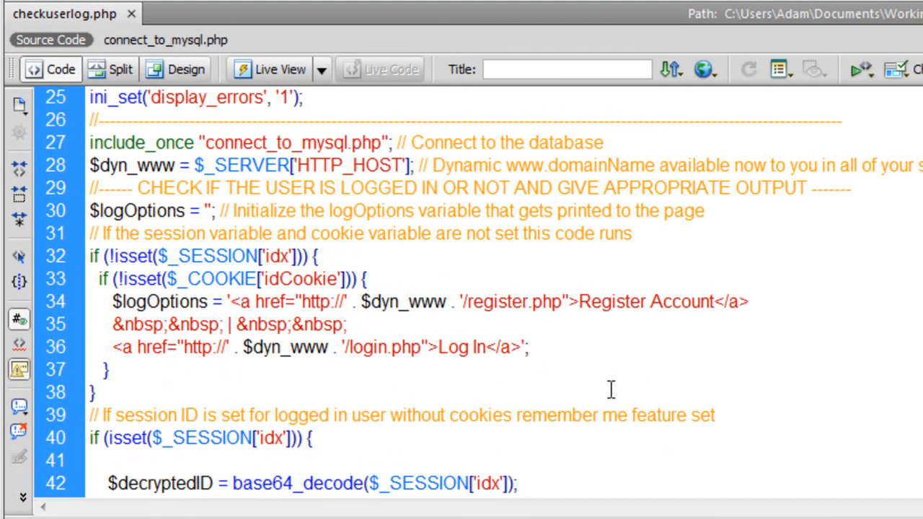
# Step: Scroll down checkuserlog.php to the logged-in output containing the Account link
pyautogui.scroll(-3)
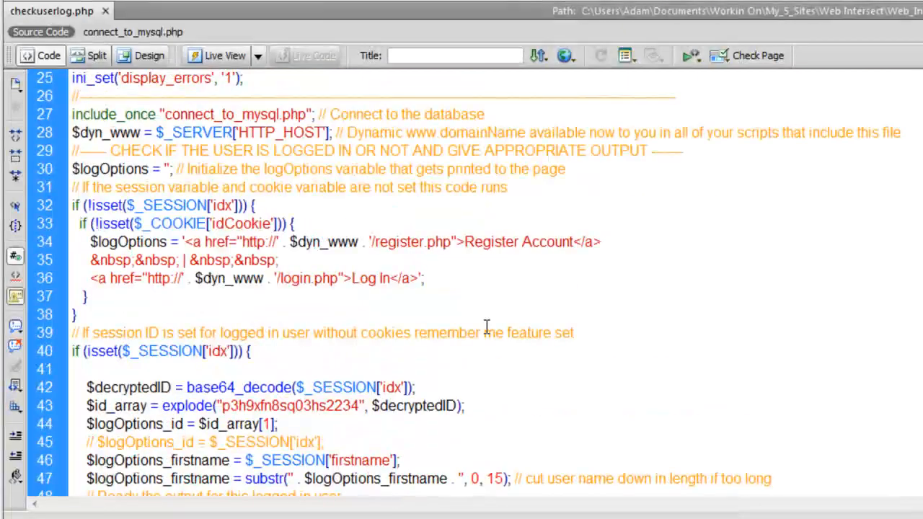
pyautogui.scroll(-3)
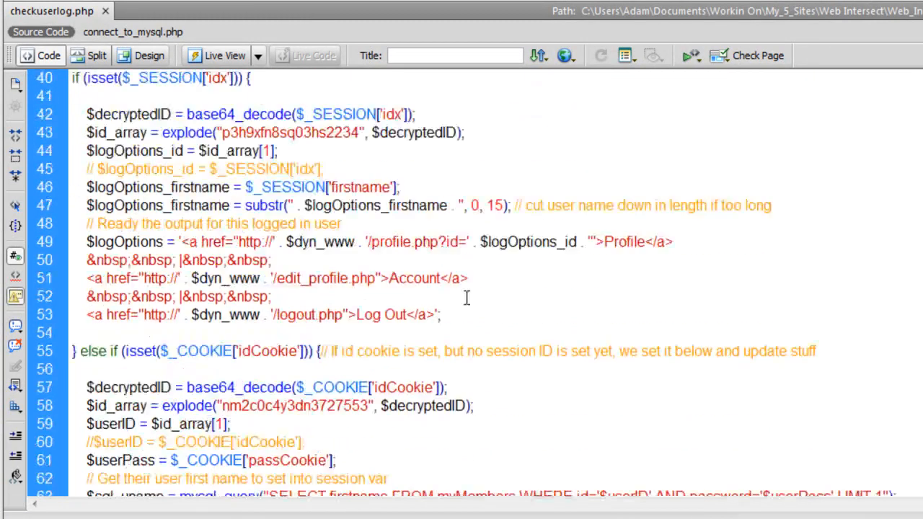
pyautogui.scroll(-3)
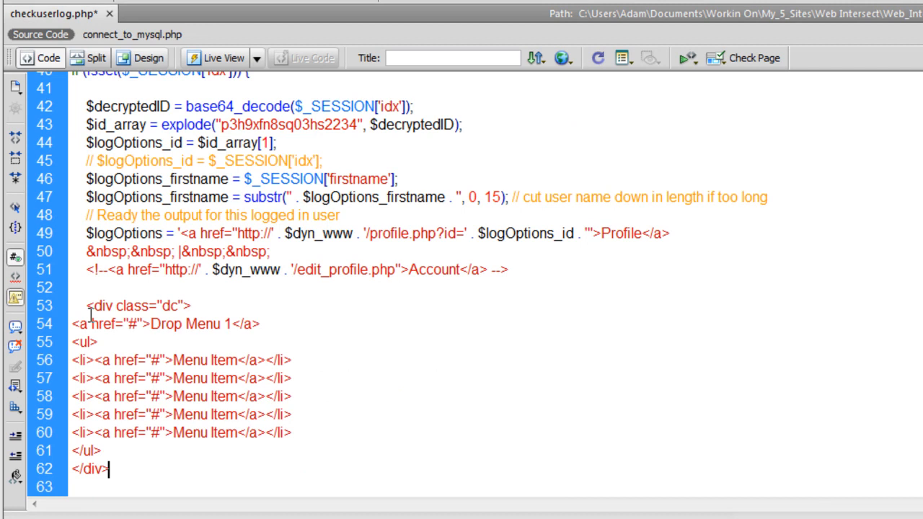
# Step: Rename the 'Drop Menu 1' heading to Account and begin renaming a Menu Item placeholder
pyautogui.doubleClick(228, 323)
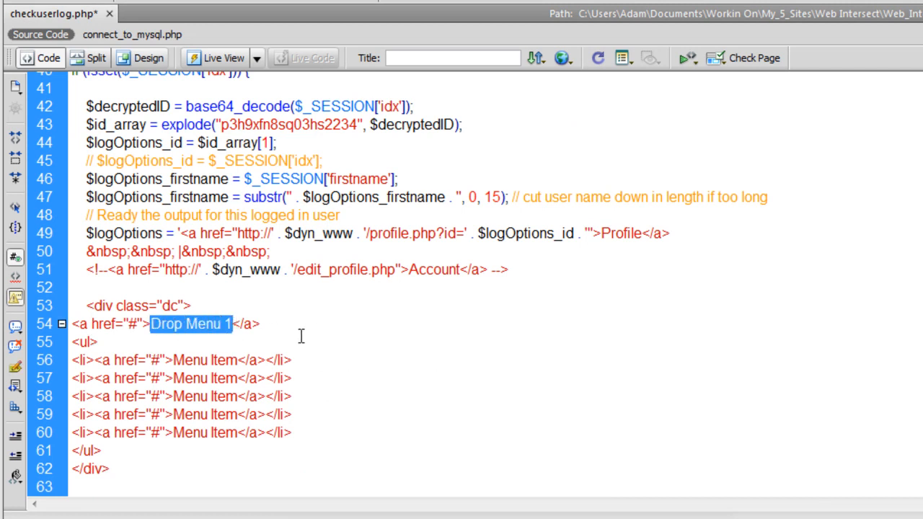
pyautogui.write('Account')
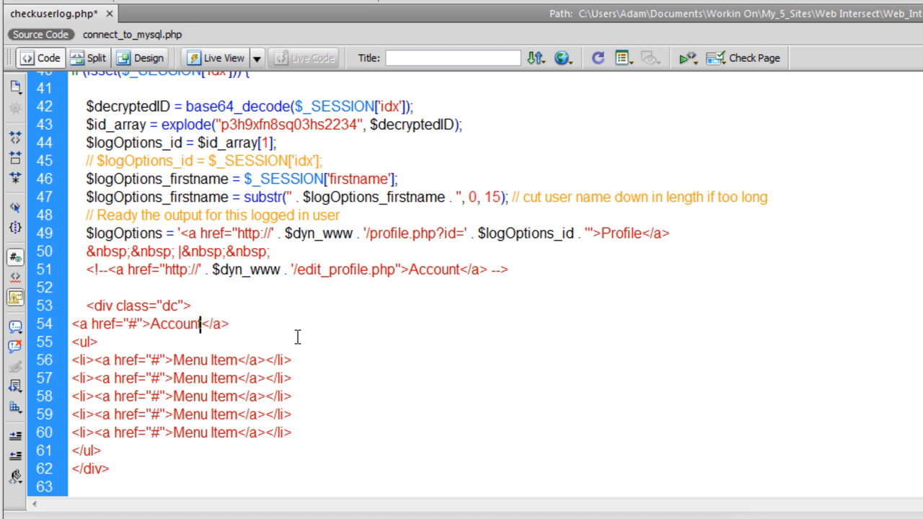
pyautogui.doubleClick(209, 360)
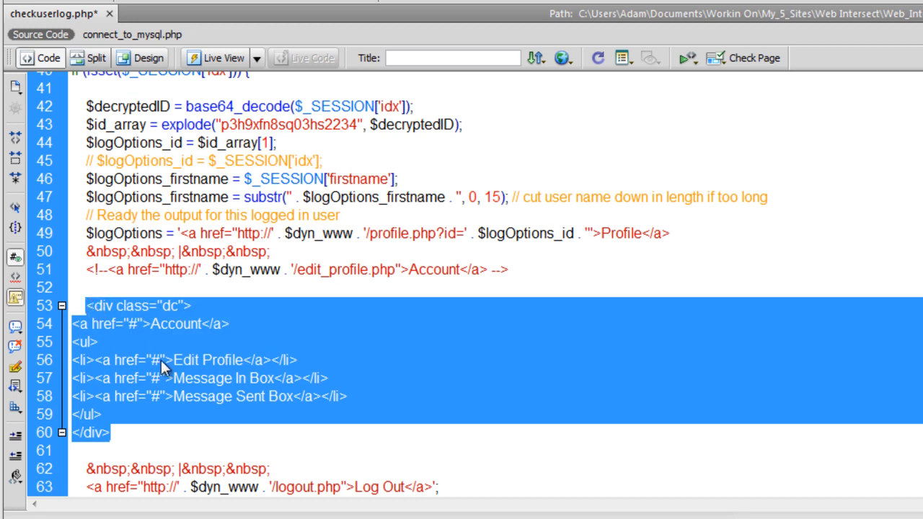
pyautogui.moveTo(157, 380)
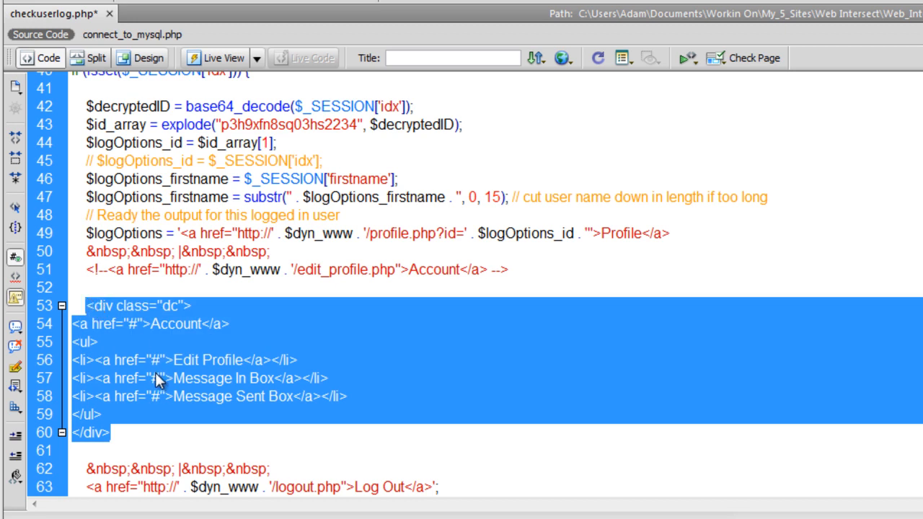
pyautogui.click(194, 361)
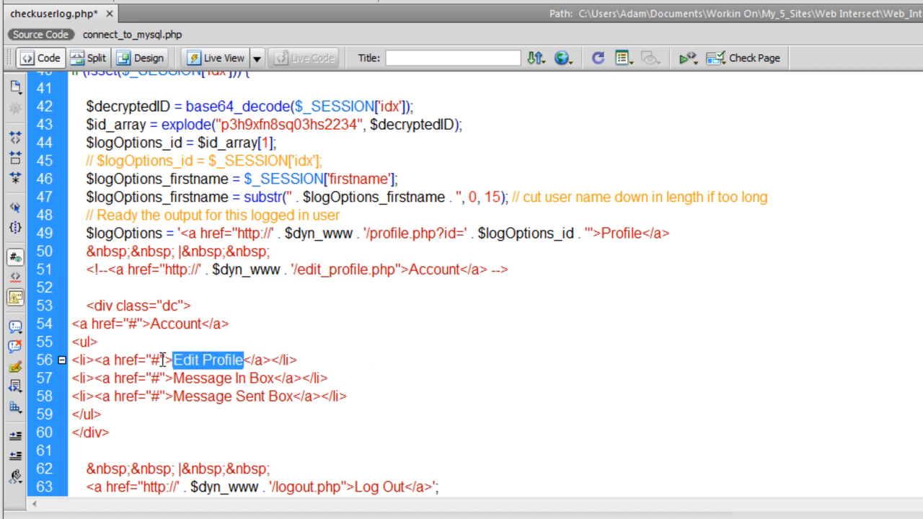
pyautogui.write("http://' . $dyn_www . '/edit_profile.php")
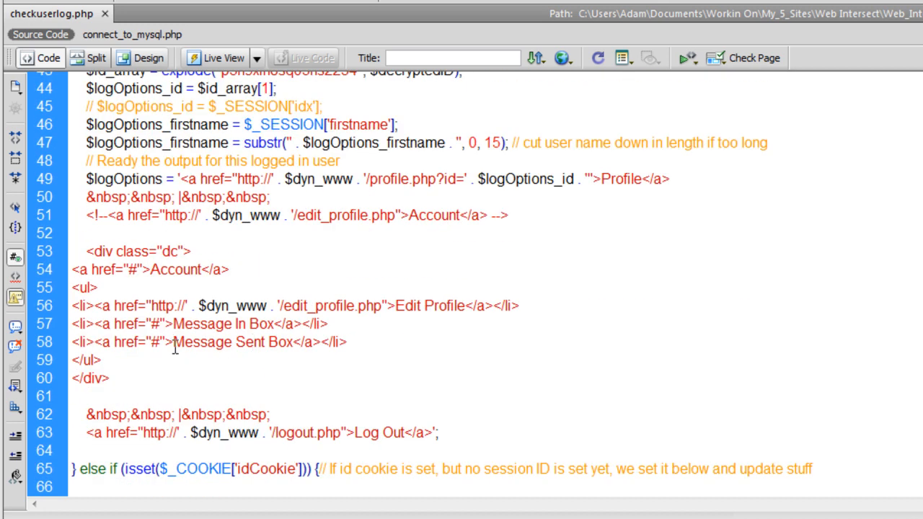
# Step: Comment out the Account link in the cookie-based login branch and save checkuserlog.php
pyautogui.scroll(-3)
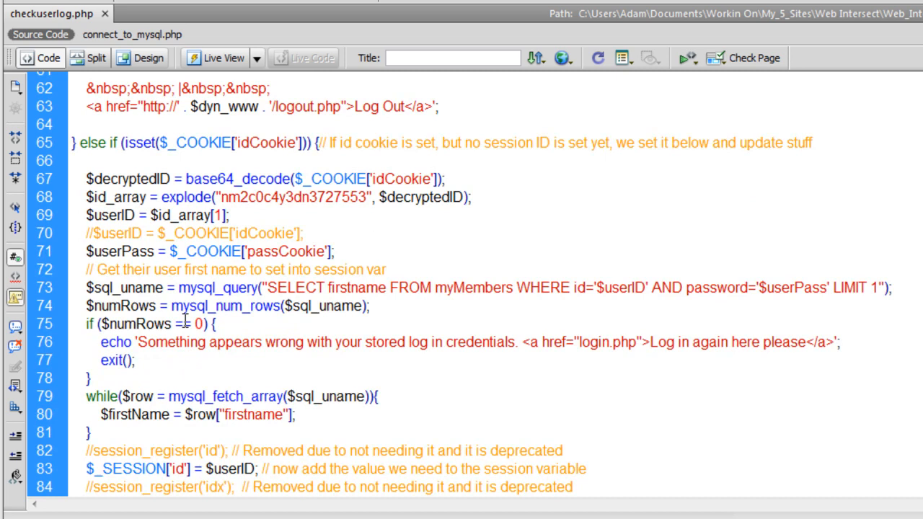
pyautogui.scroll(-3)
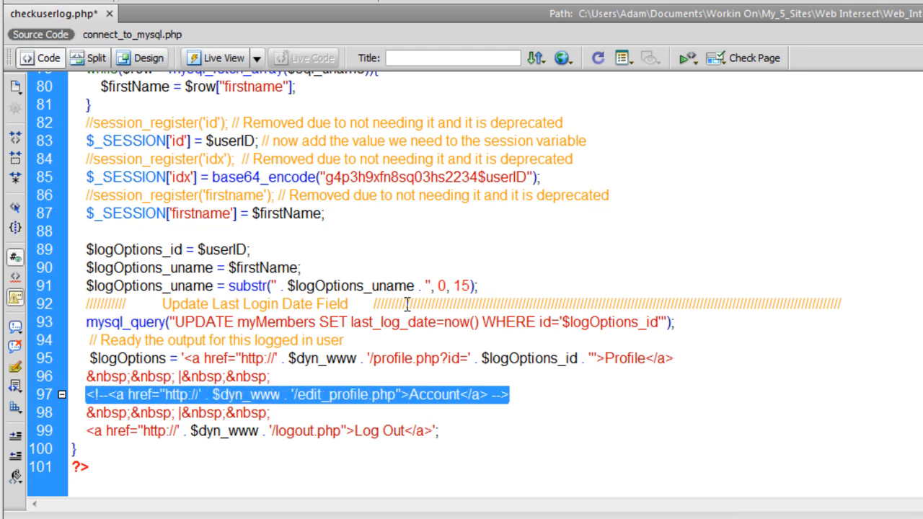
pyautogui.click(510, 352)
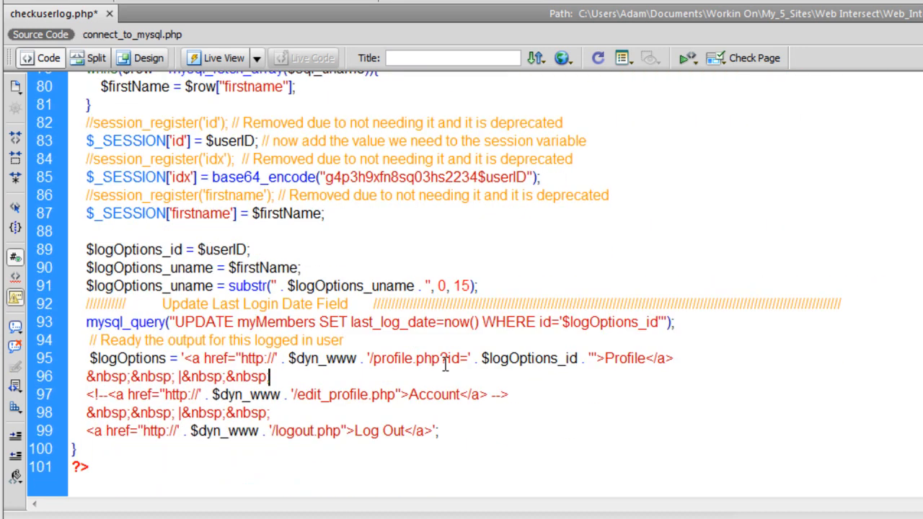
pyautogui.press('Enter')
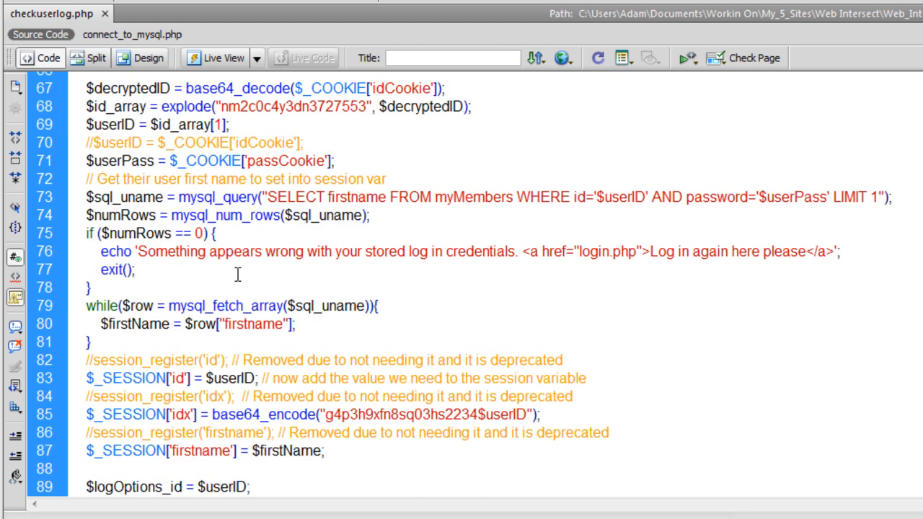
# Step: Scroll down through the rest of checkuserlog.php before switching to main.css
pyautogui.scroll(-3)
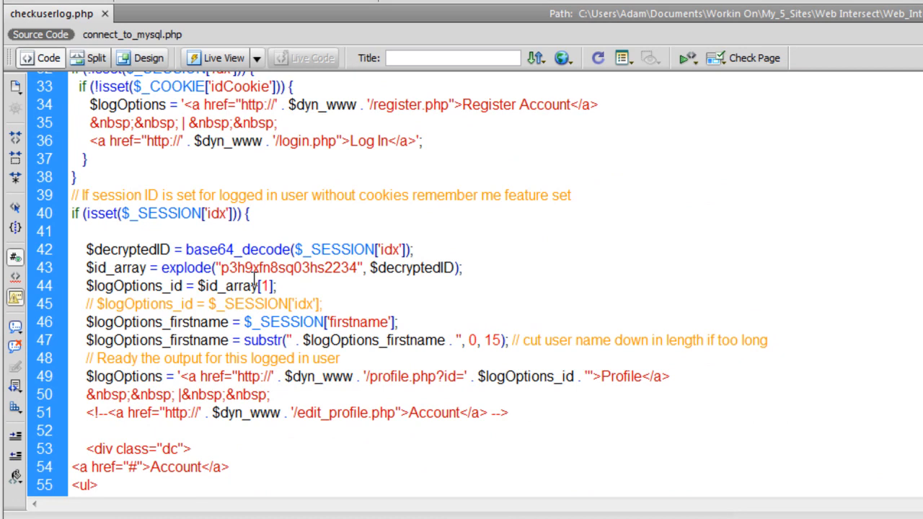
pyautogui.scroll(-3)
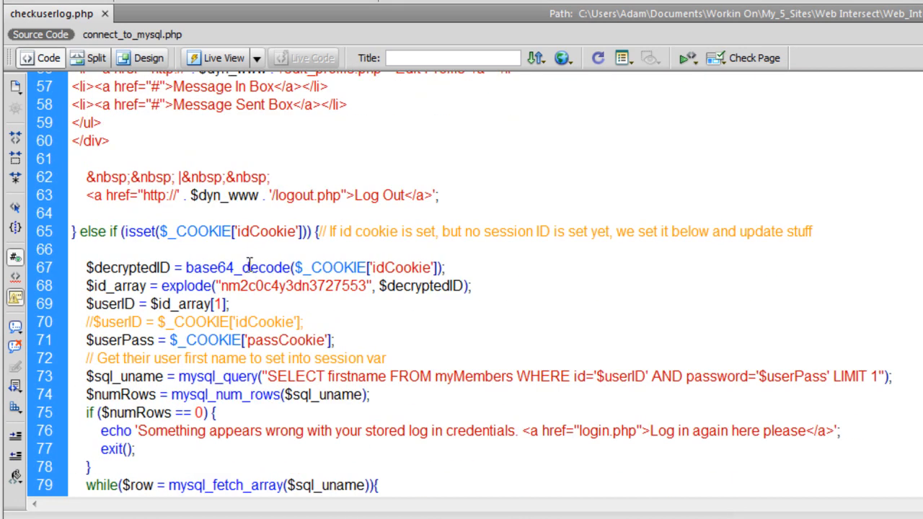
pyautogui.scroll(-3)
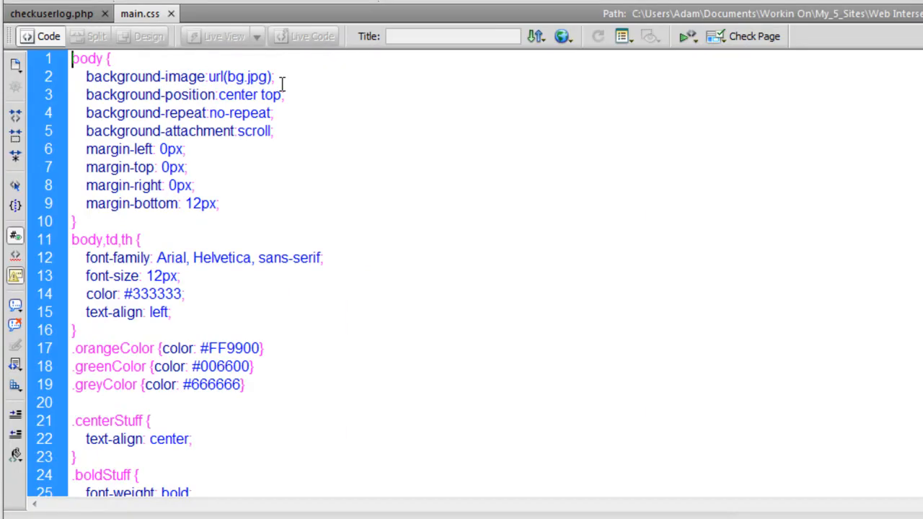
# Step: Scroll to the bottom of main.css, below the mainBodyTable styles
pyautogui.scroll(-3)
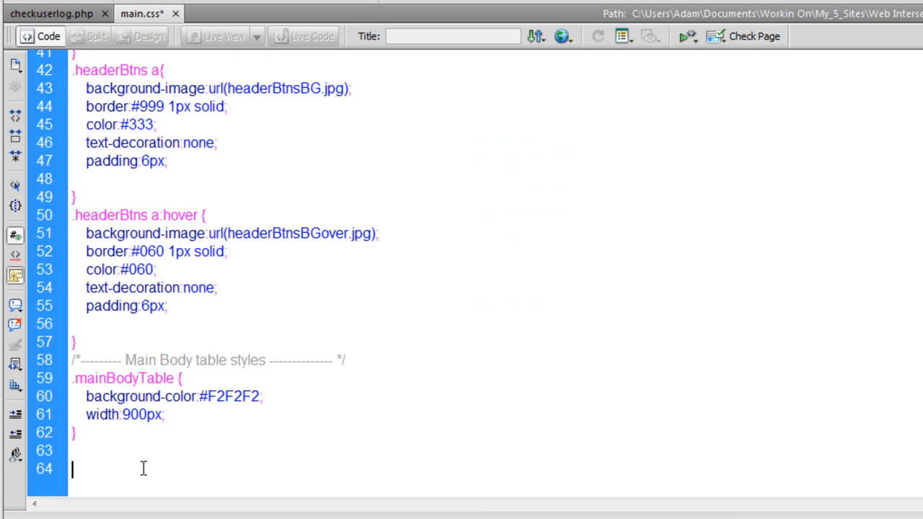
pyautogui.scroll(-3)
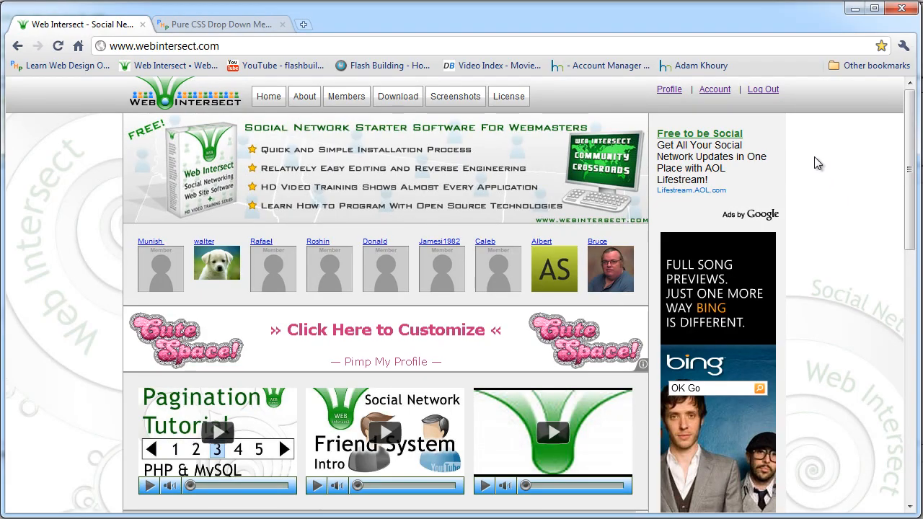
pyautogui.moveTo(839, 153)
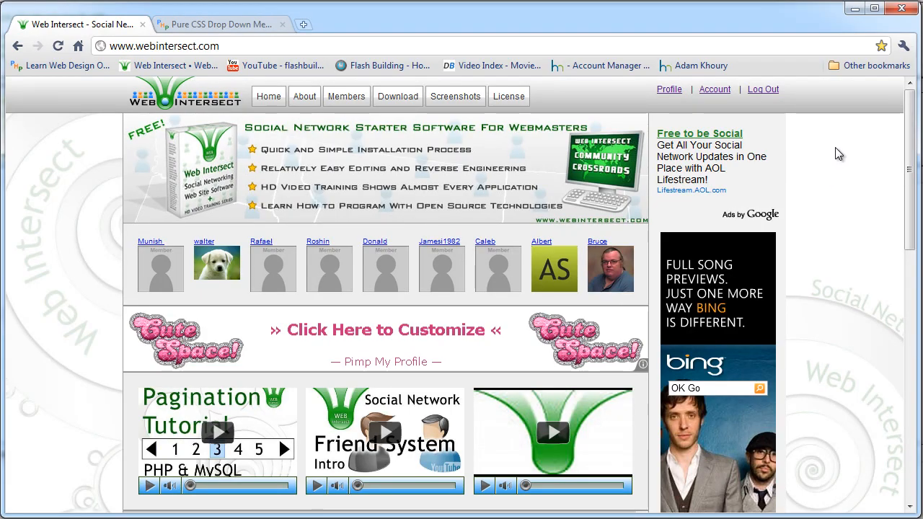
pyautogui.moveTo(75, 161)
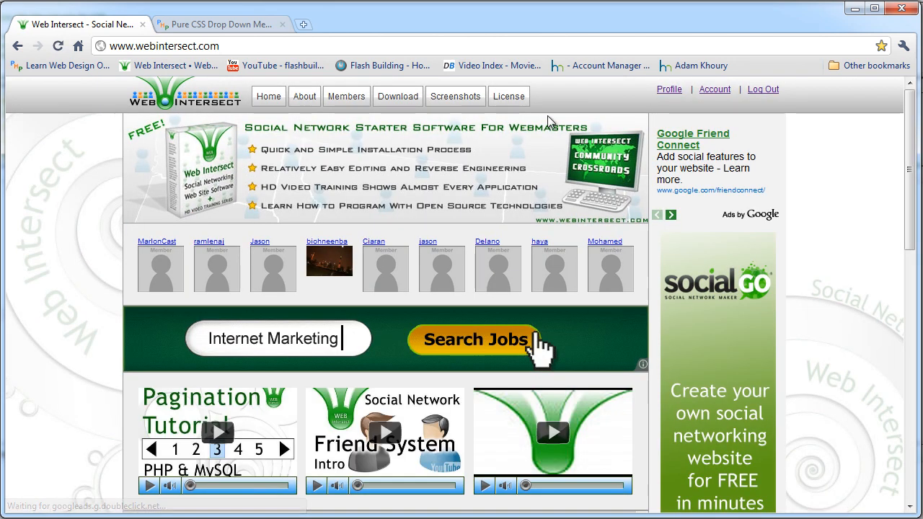
# Step: Hover Account on webintersect.com to reveal Edit Profile, Message In Box and Message Sent Box
pyautogui.click(714, 89)
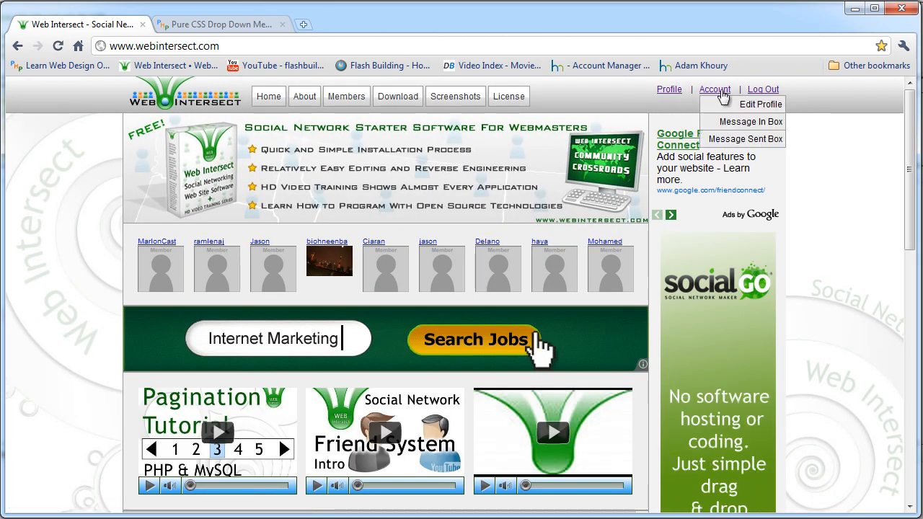
pyautogui.click(476, 340)
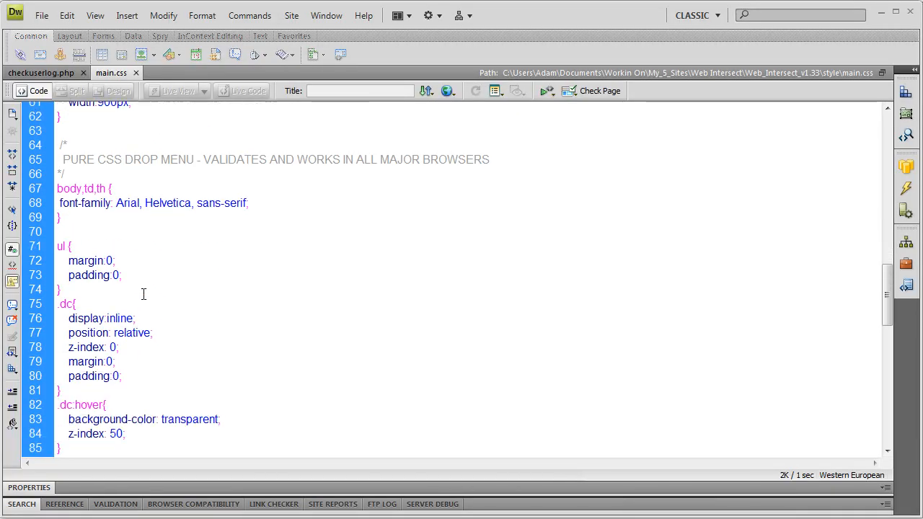
# Step: Add a text-align property to the dc rule in main.css using code hints
pyautogui.scroll(-3)
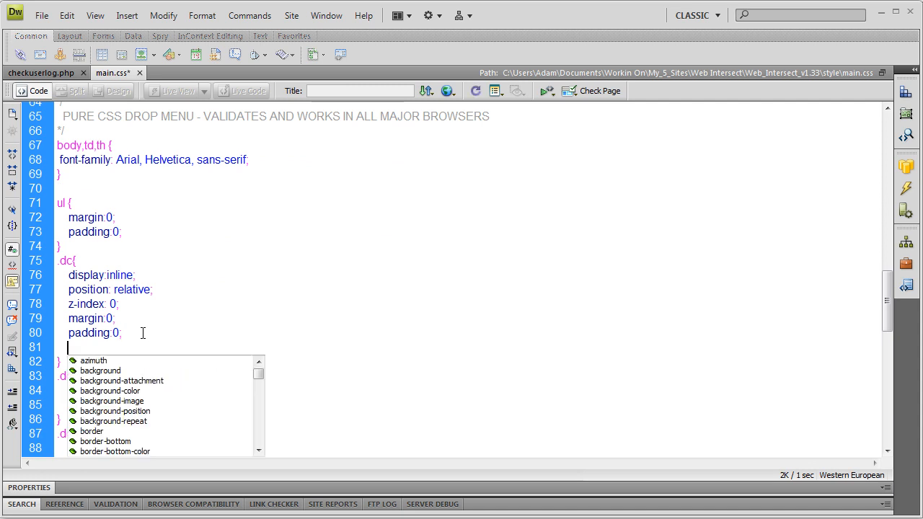
pyautogui.write('te')
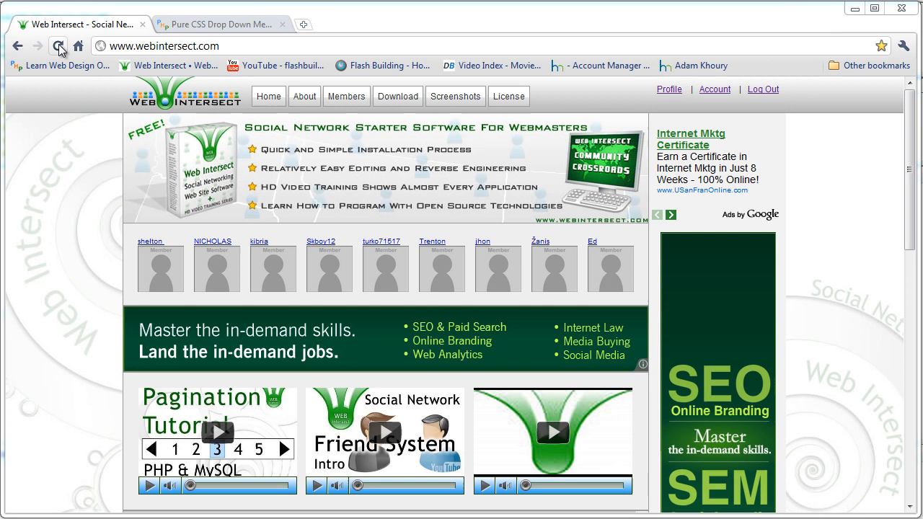
# Step: Reload webintersect.com to check the Profile | Account | Log Out header styling
pyautogui.click(58, 45)
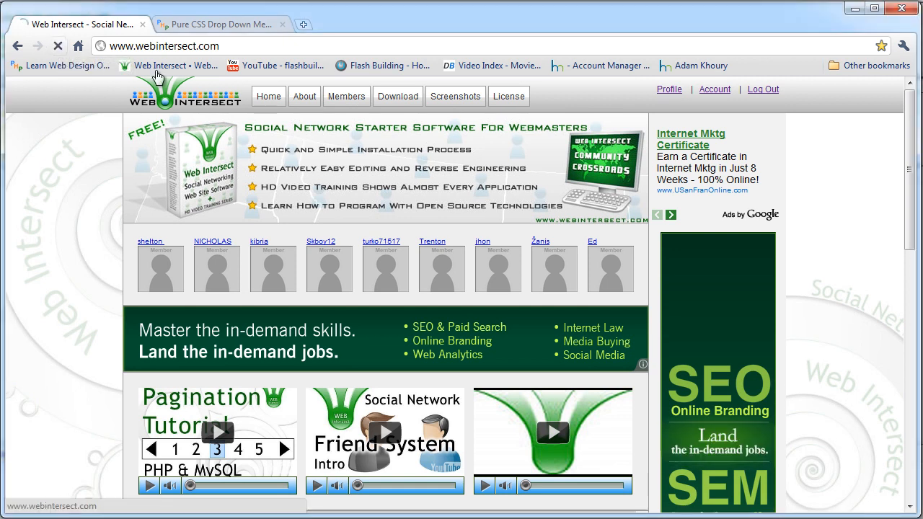
pyautogui.click(714, 90)
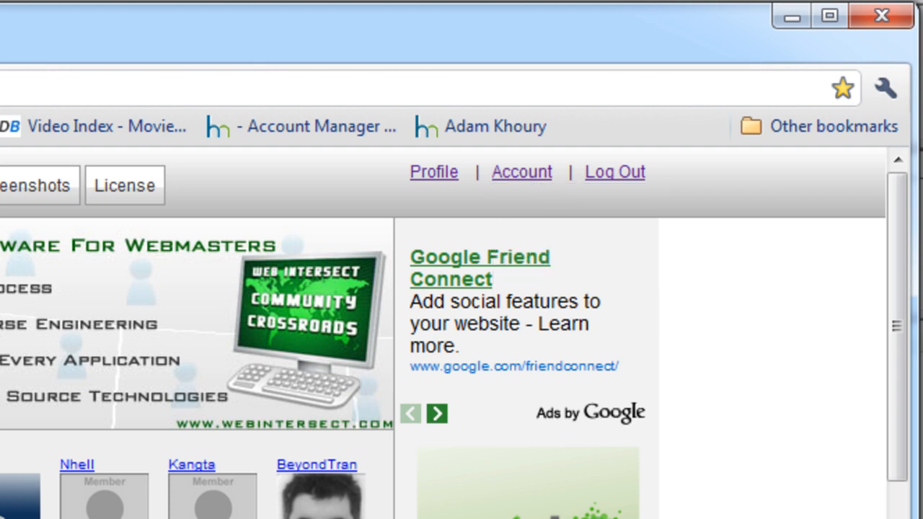
# Step: Change the dc:hover ul left offset from 0px to 10px and select the 16px top value
pyautogui.click(521, 171)
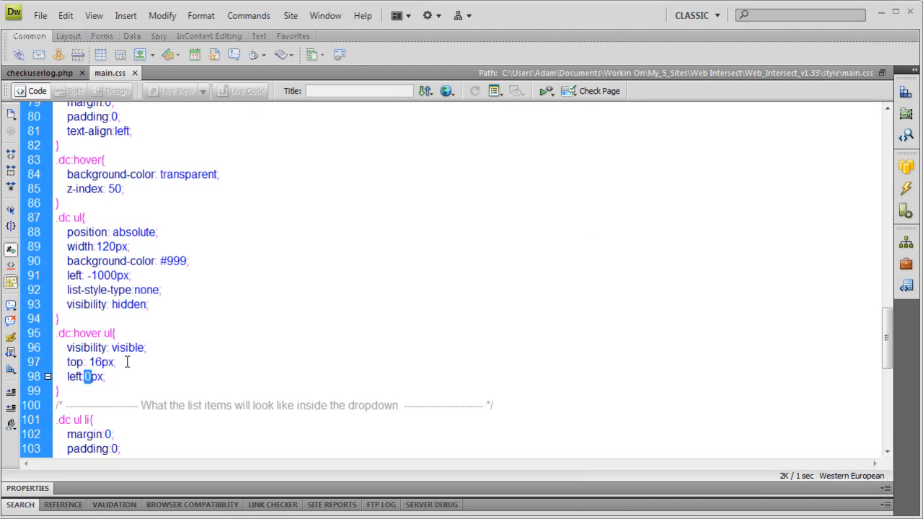
pyautogui.moveTo(146, 362)
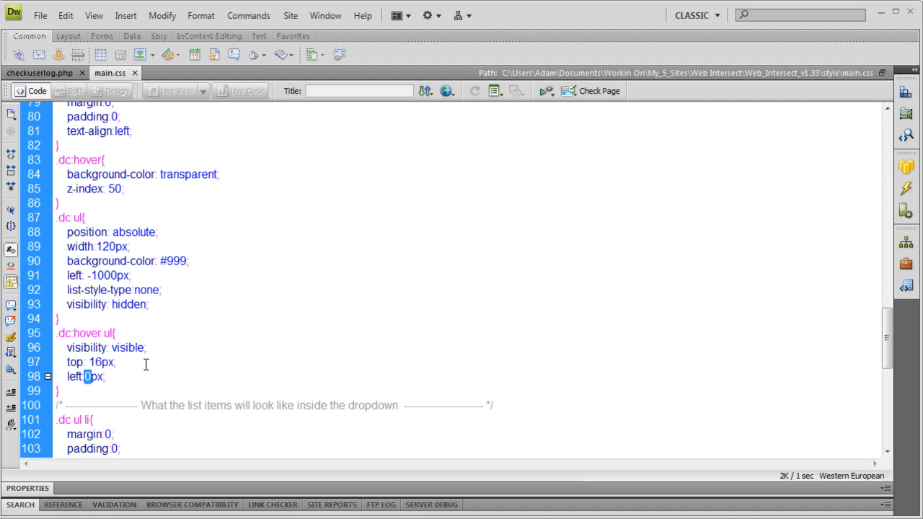
pyautogui.write('1')
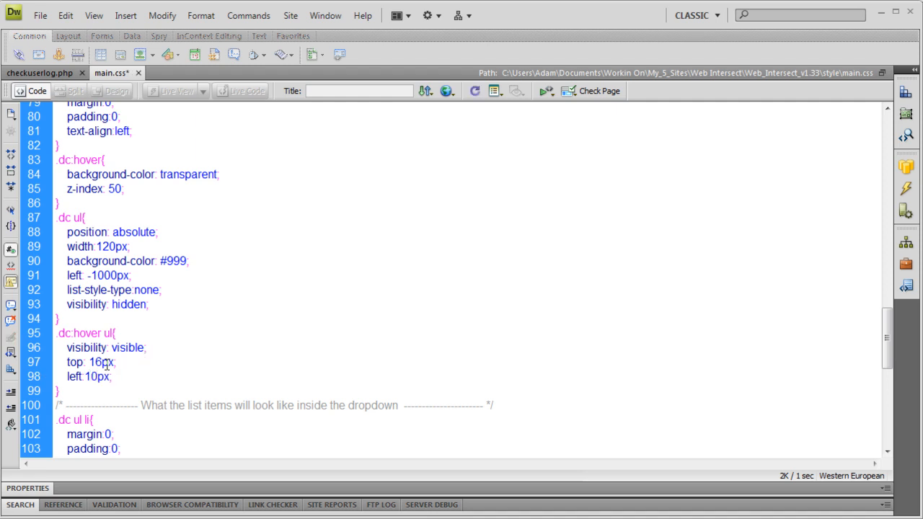
pyautogui.doubleClick(95, 362)
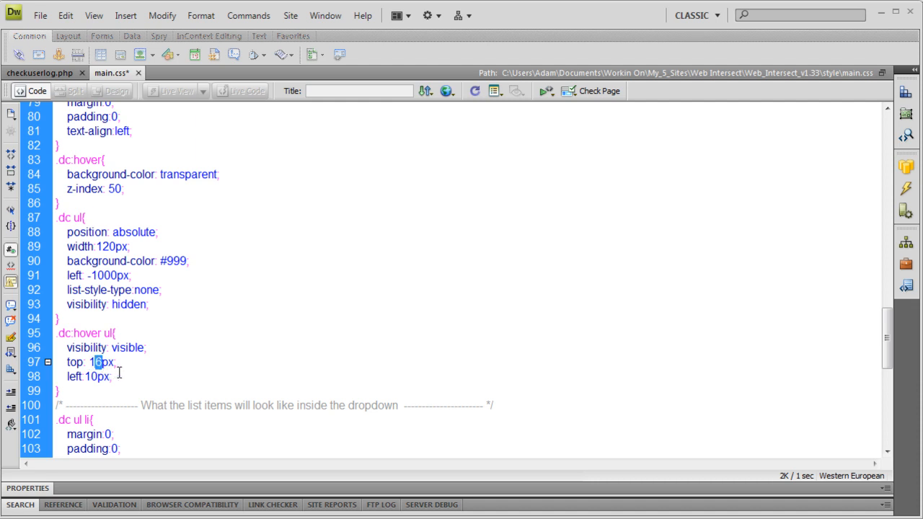
pyautogui.moveTo(129, 375)
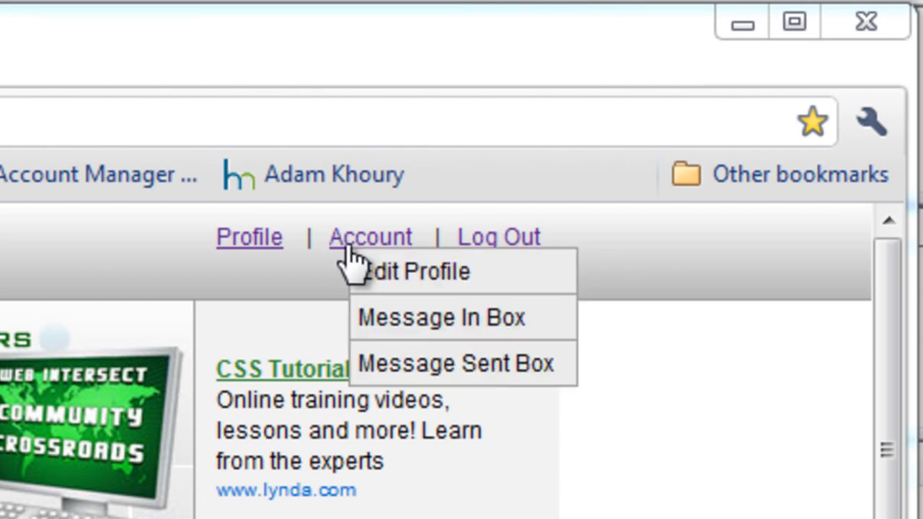
pyautogui.moveTo(404, 271)
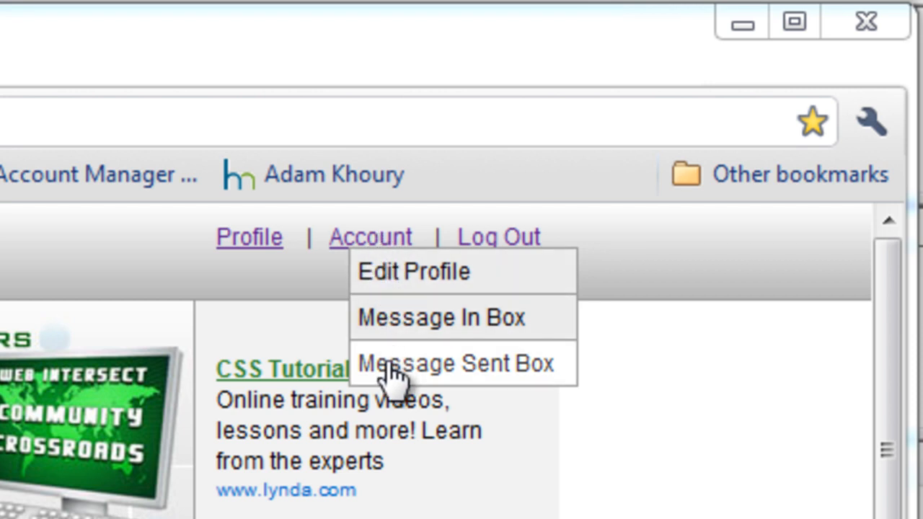
pyautogui.moveTo(346, 252)
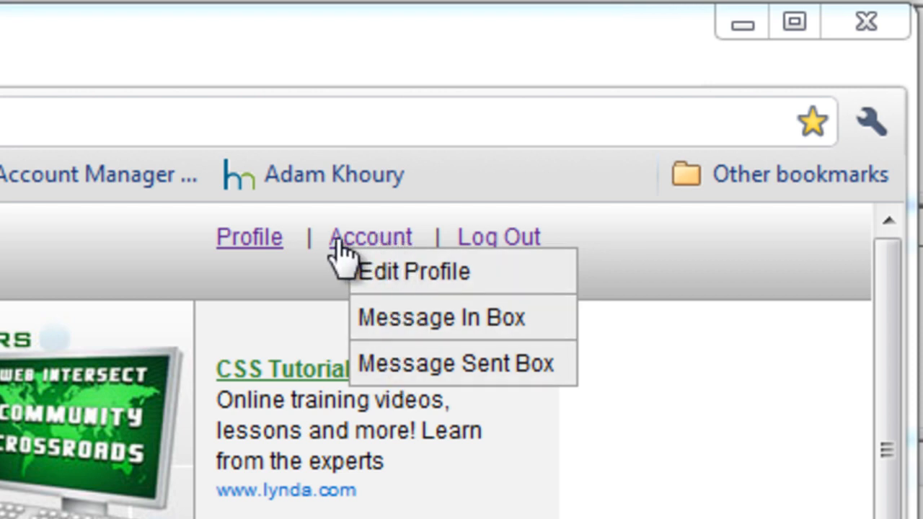
pyautogui.moveTo(440, 317)
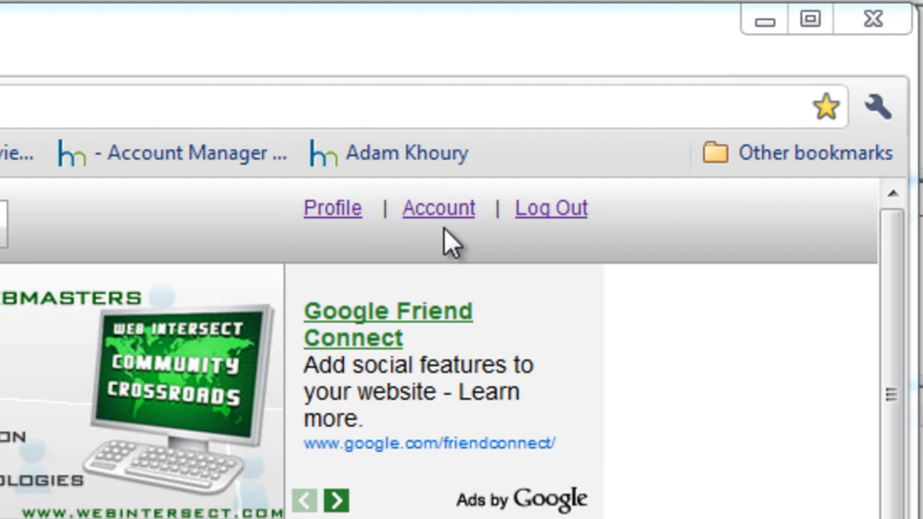
# Step: Reload the site and show the Account drop-down with Edit Profile, Message In Box, Message Sent Box
pyautogui.click(439, 208)
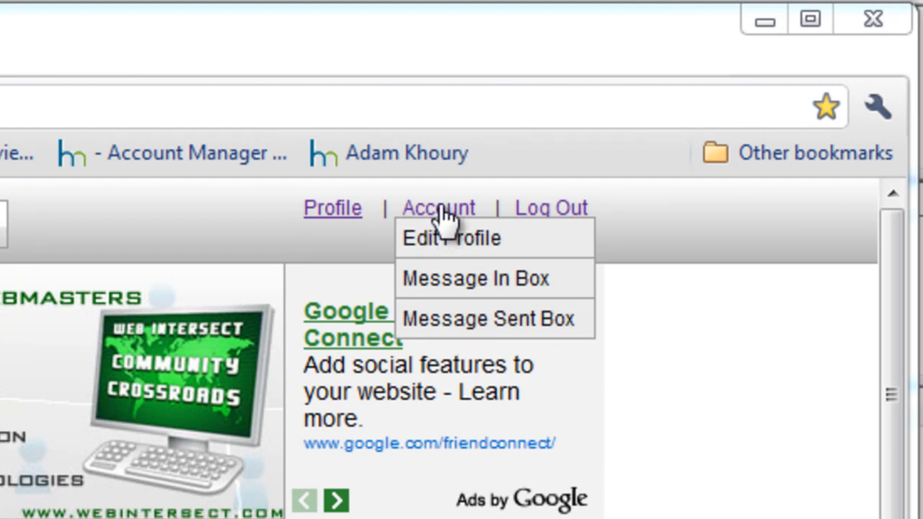
pyautogui.moveTo(440, 224)
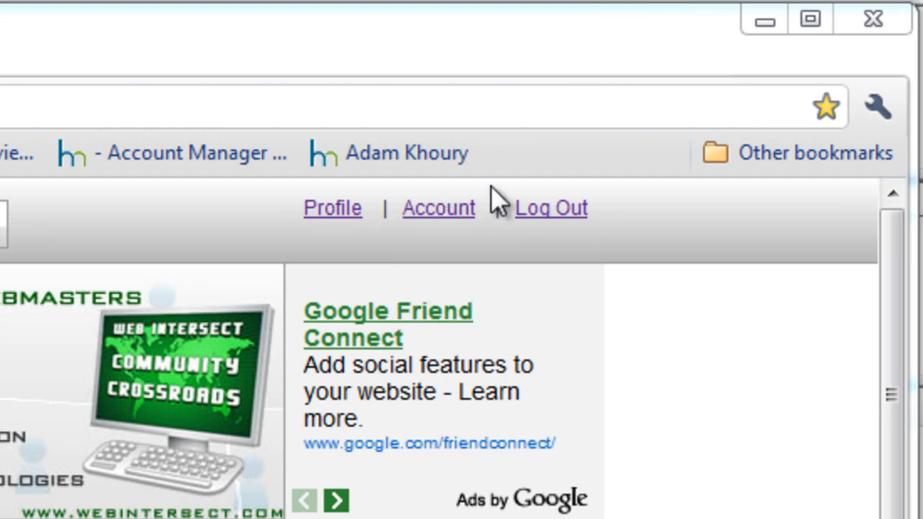
pyautogui.click(439, 208)
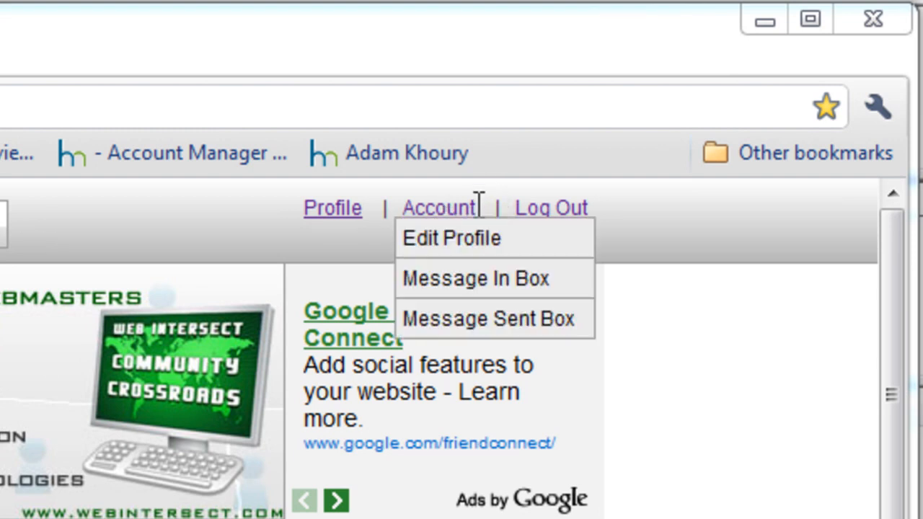
pyautogui.moveTo(450, 224)
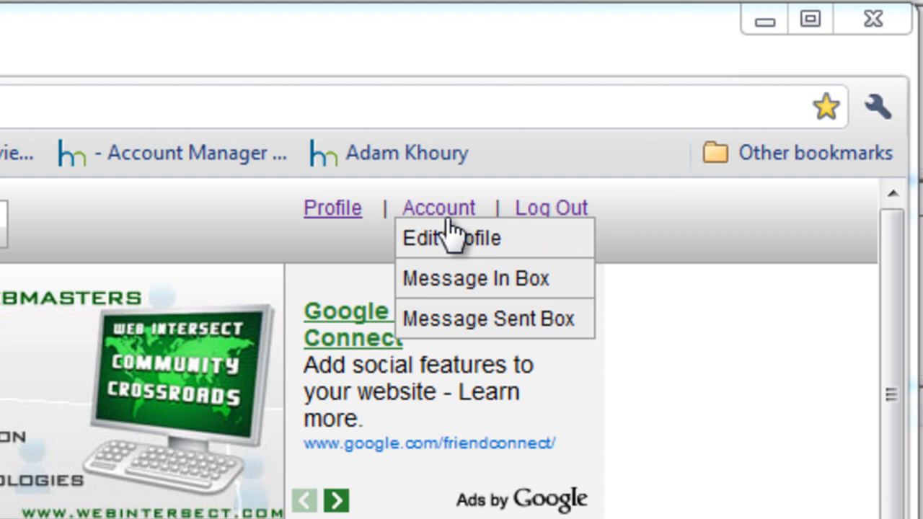
pyautogui.moveTo(432, 208)
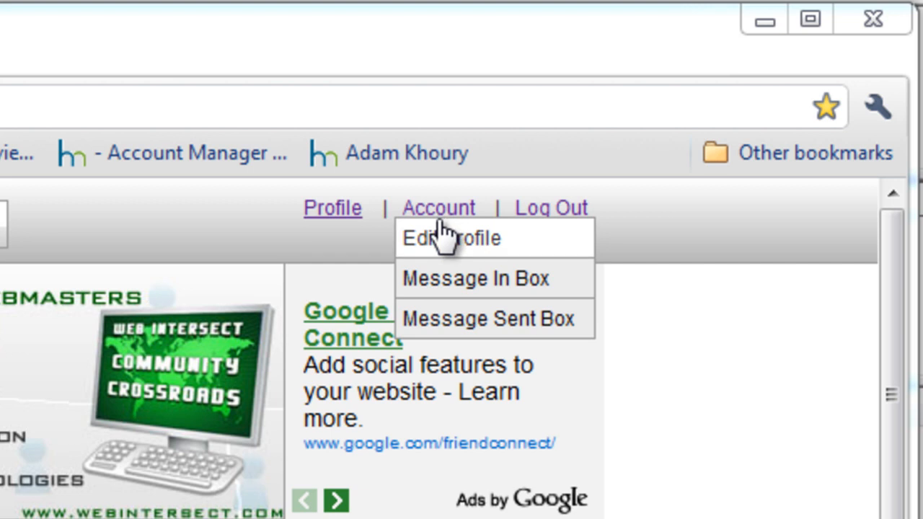
pyautogui.moveTo(447, 267)
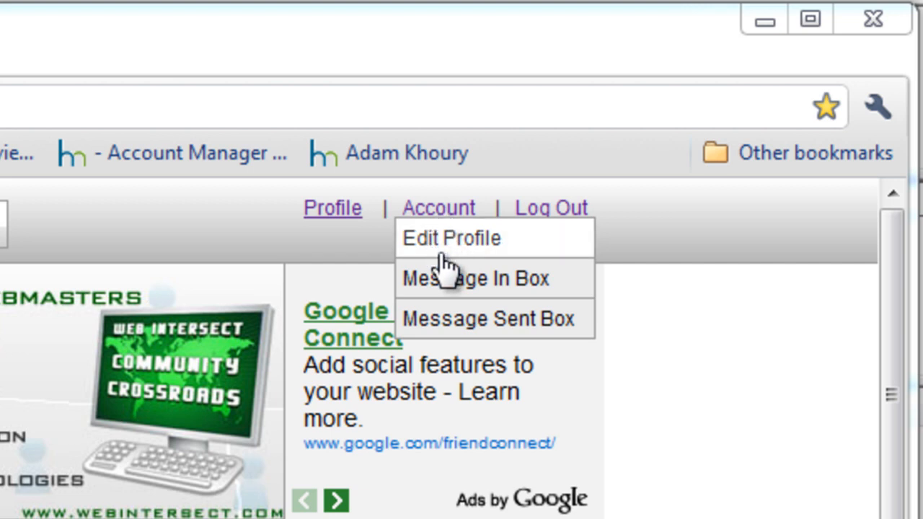
pyautogui.moveTo(450, 246)
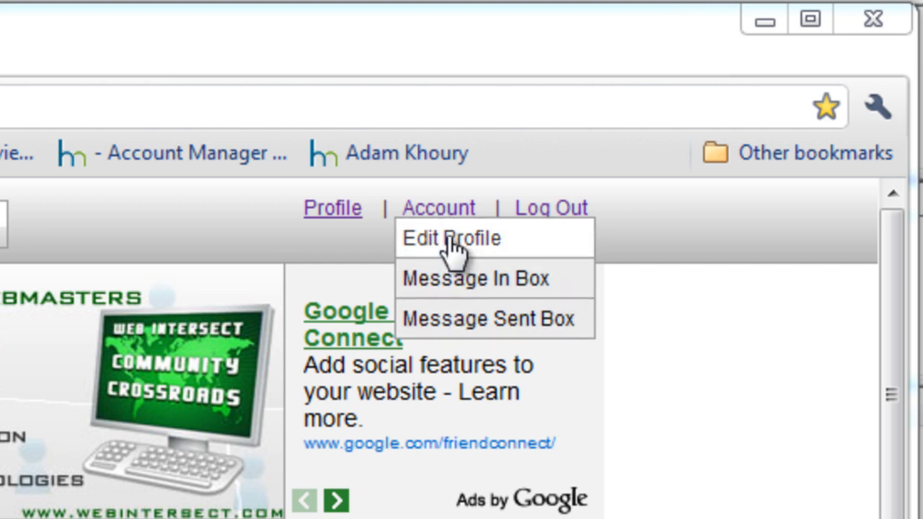
pyautogui.moveTo(479, 286)
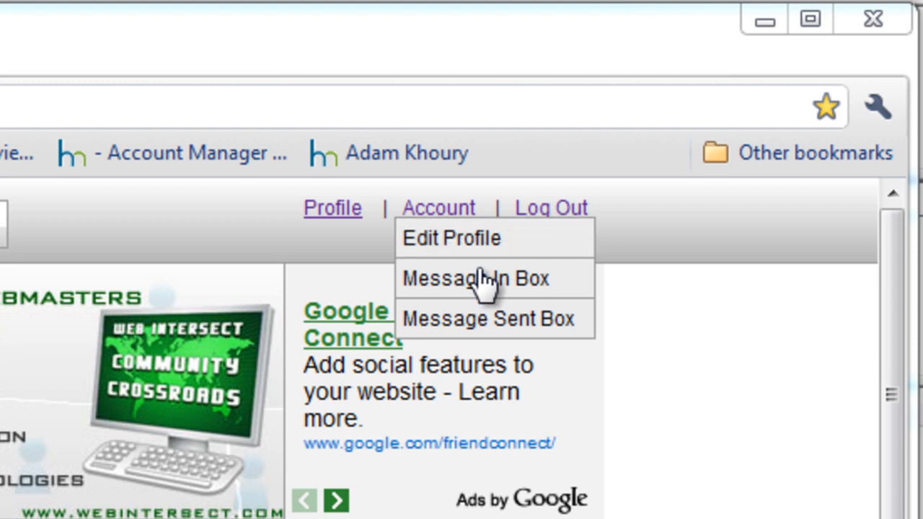